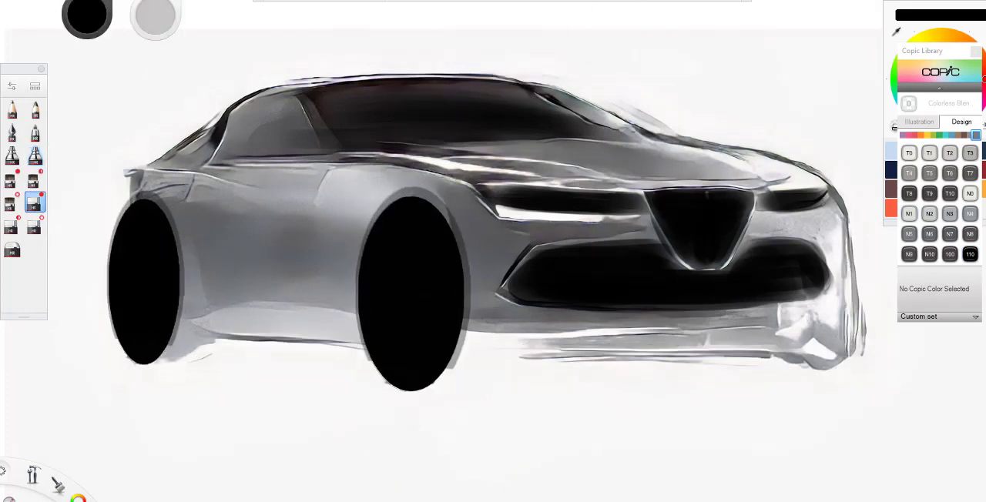
Open Brush Properties for the Glowing Highlights brush (size 110, 80% opacity)
click(35, 155)
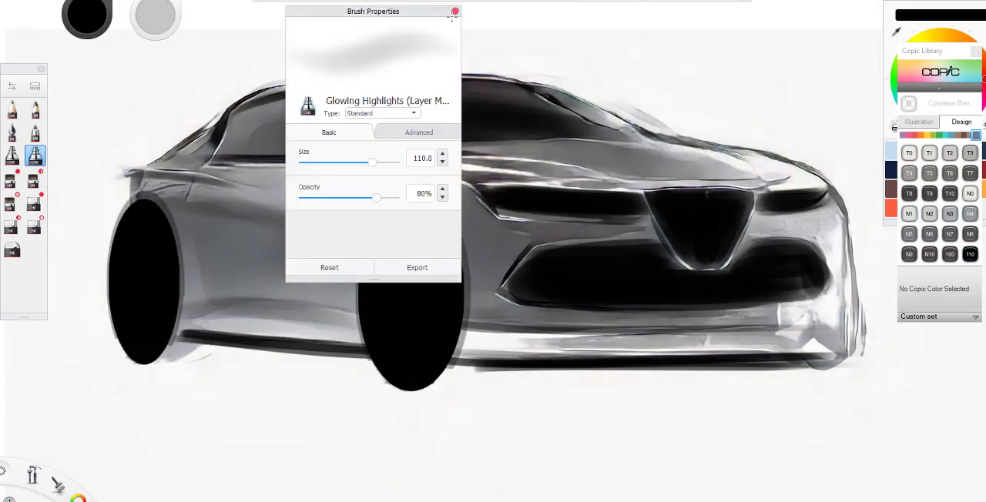
Paint spoked rims on both wheels, deepen body shading and airbrush a long ground shadow
click(454, 11)
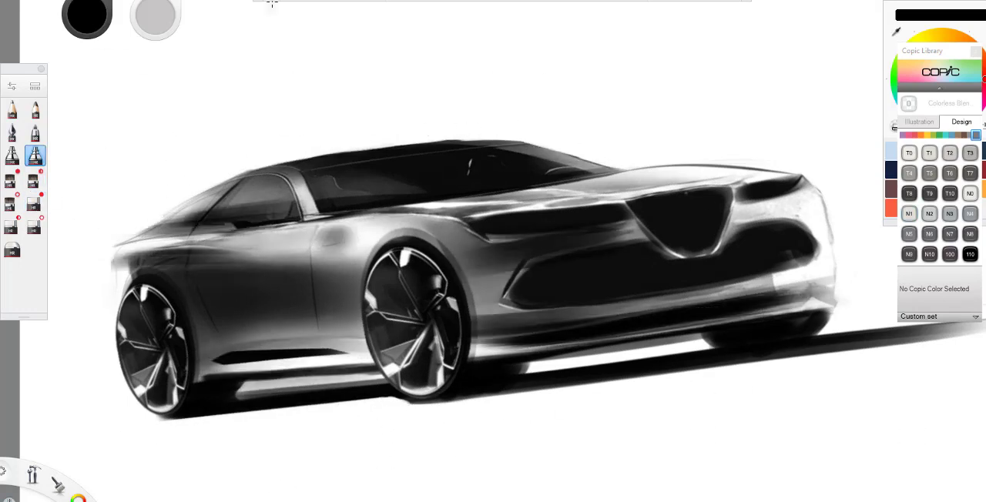
Block in a dark headlight shape and smooth the hood and fender shading with Copic greys
click(970, 254)
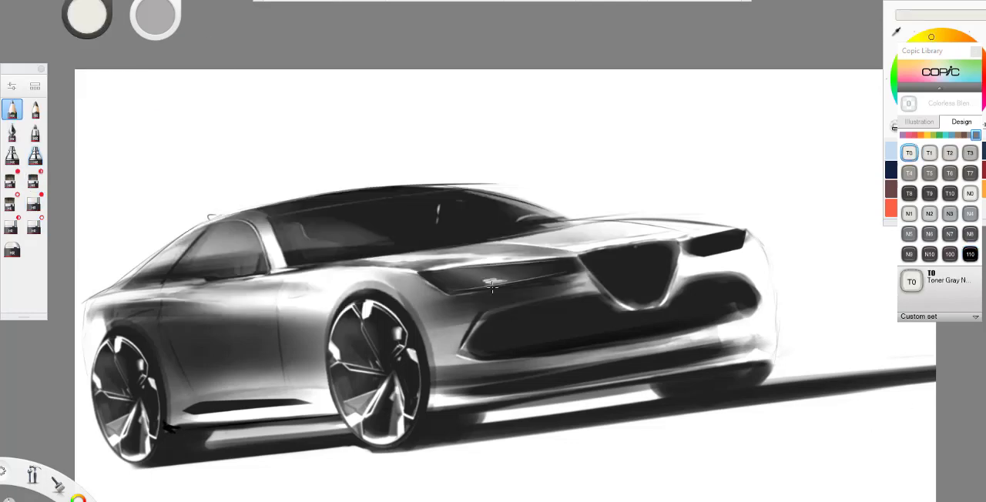
Paint thin white headlight and edge highlights, then darken the grille with Copic 110 Special Black
click(970, 254)
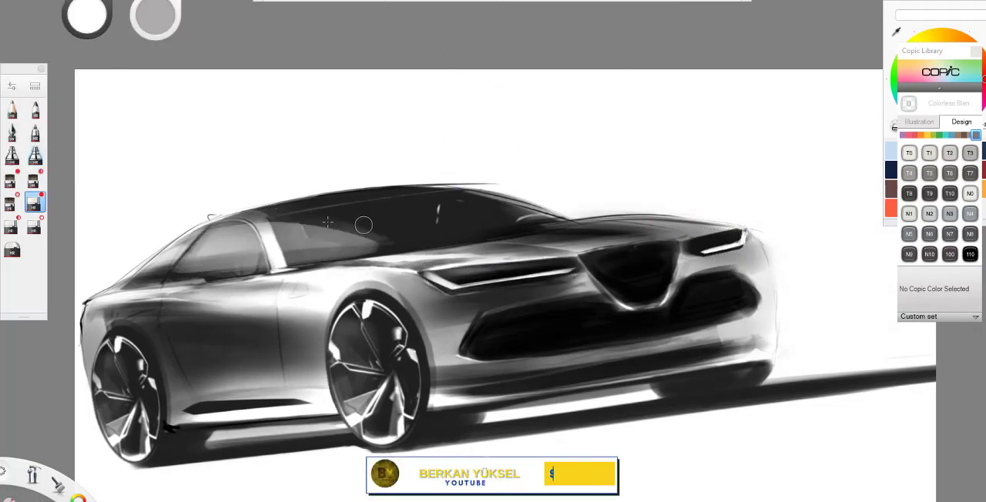
click(970, 254)
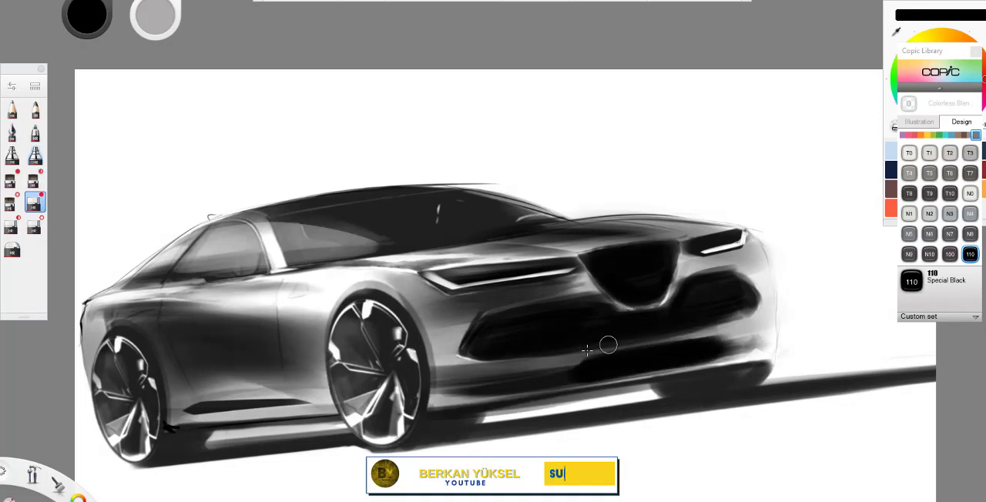